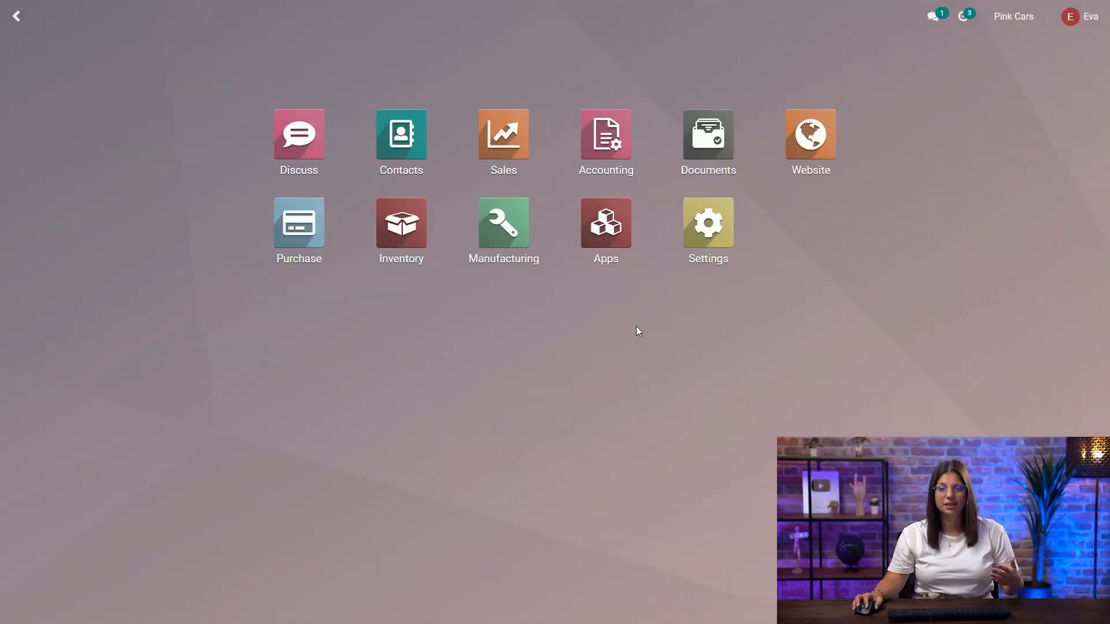
pyautogui.moveTo(591, 364)
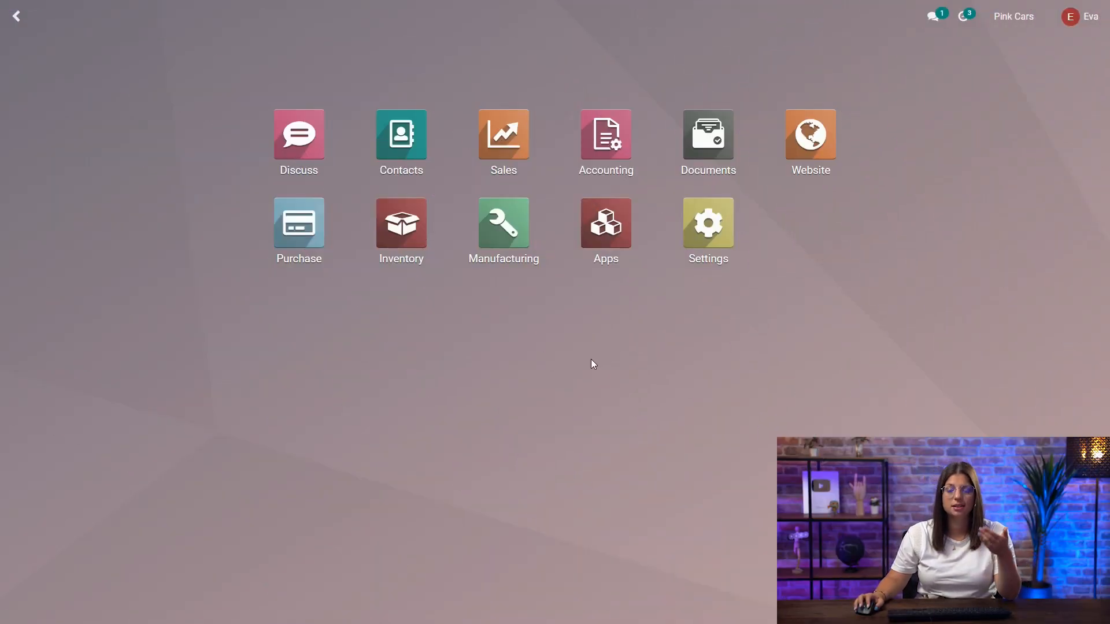
pyautogui.moveTo(605, 141)
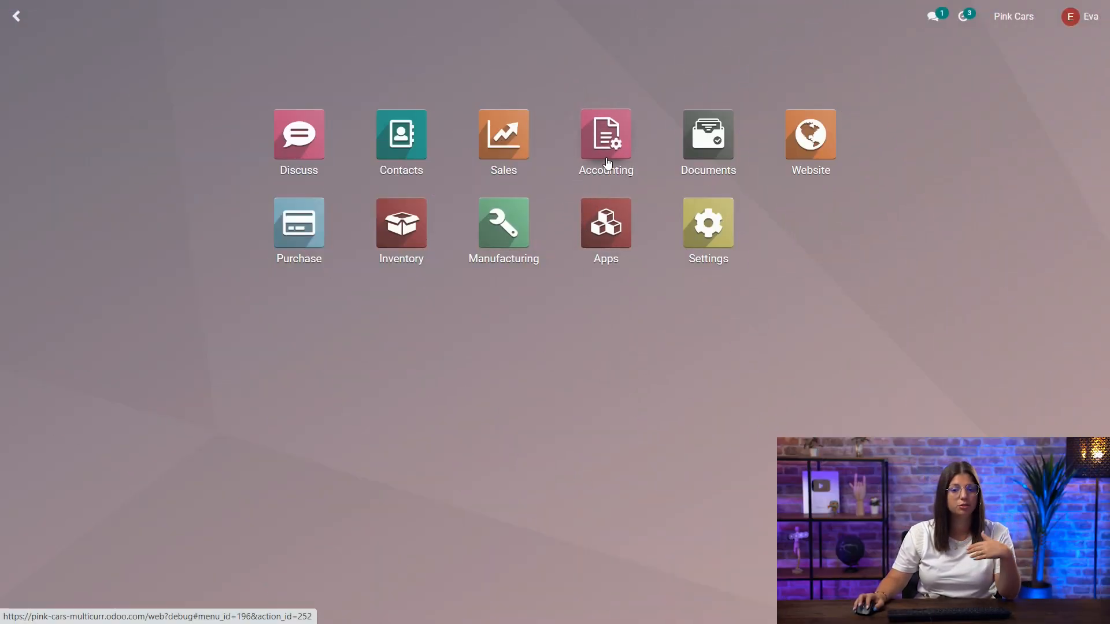
# Open the Accounting app from the Odoo home screen
pyautogui.click(605, 132)
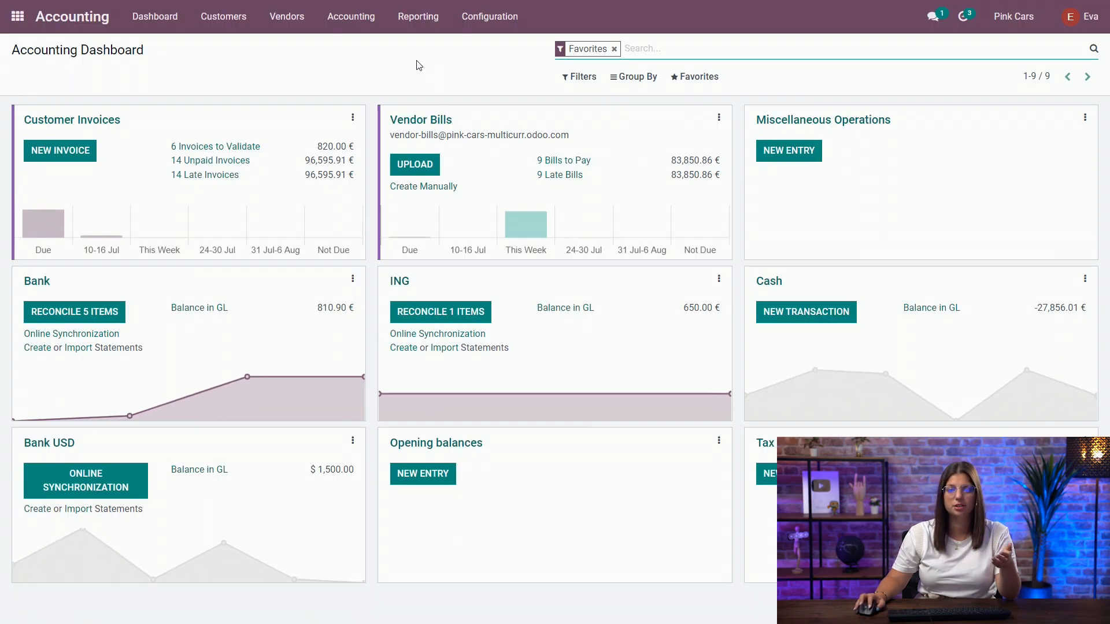
pyautogui.moveTo(417, 16)
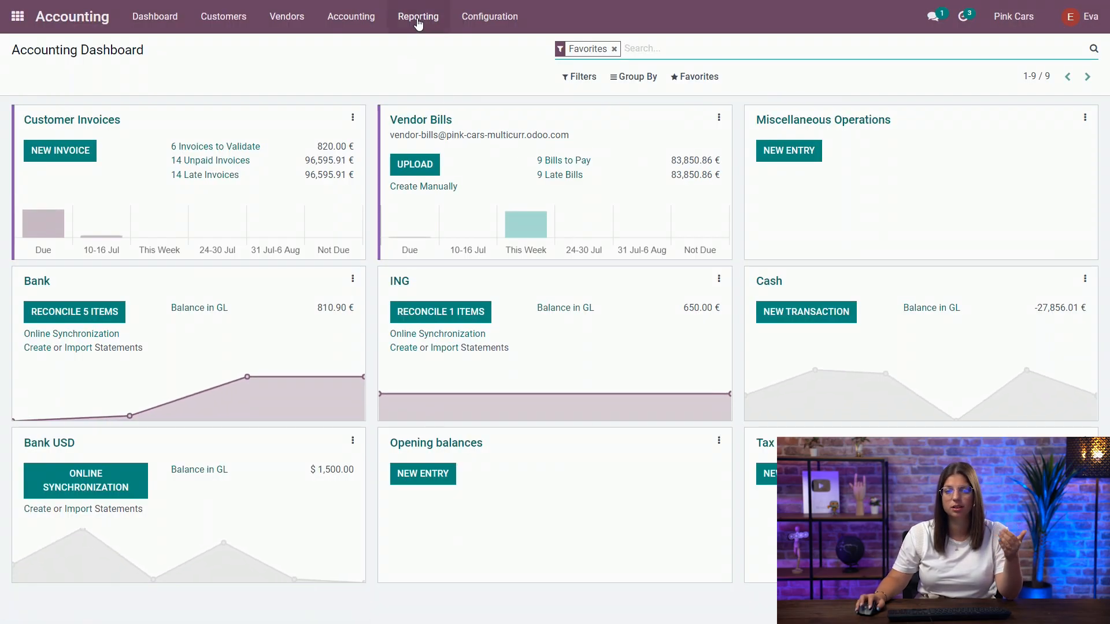
# Open the Reporting menu to list the accounting reports
pyautogui.click(418, 16)
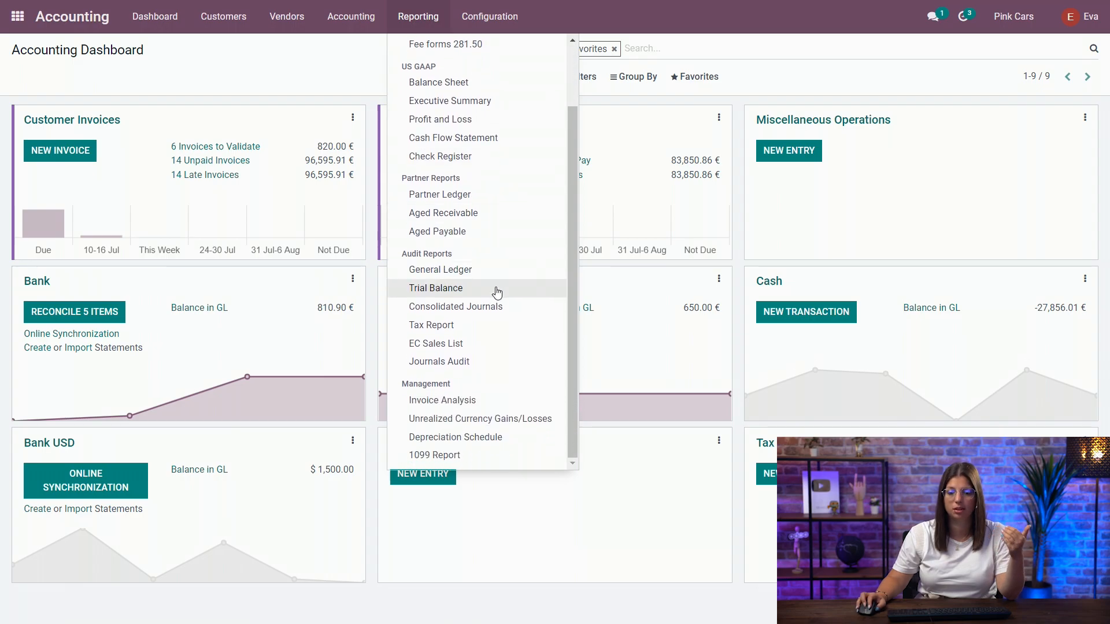
pyautogui.moveTo(480, 418)
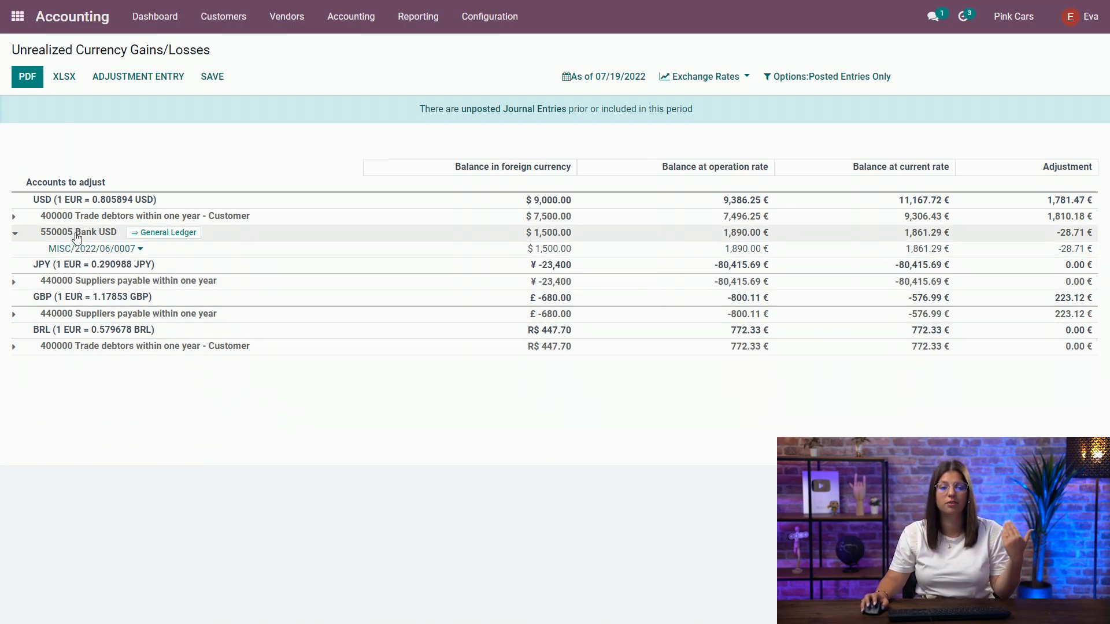
pyautogui.moveTo(360, 268)
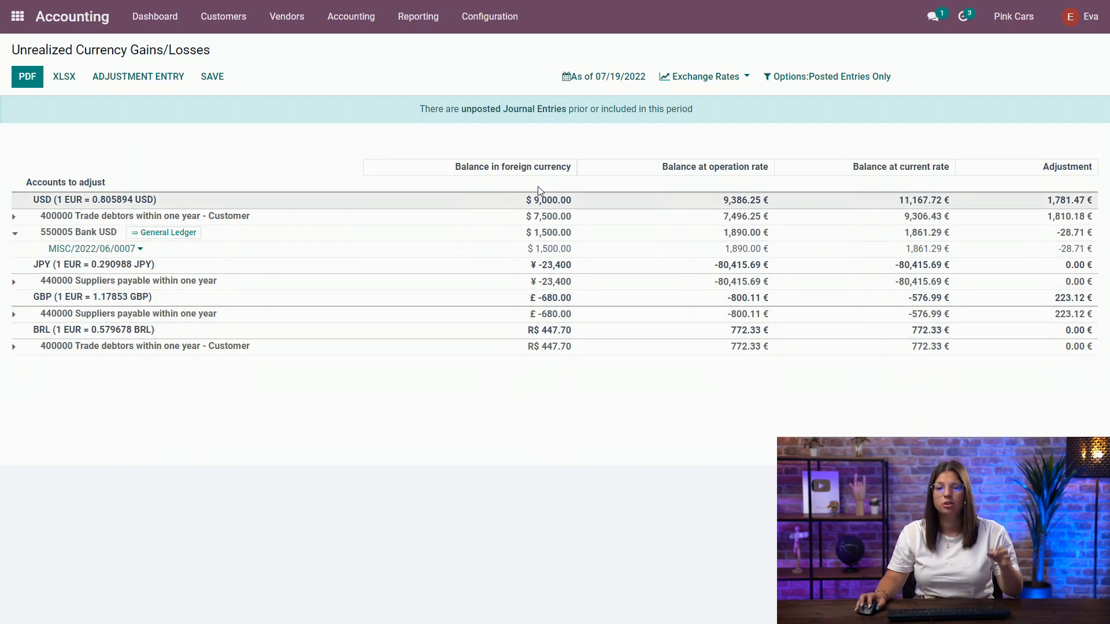
pyautogui.moveTo(538, 170)
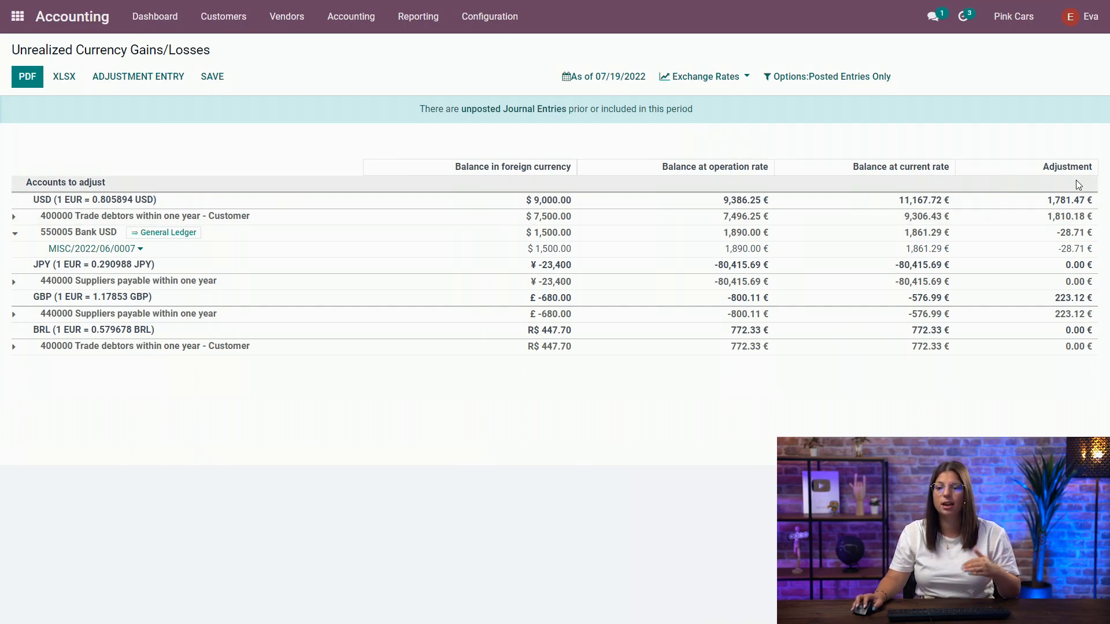
pyautogui.moveTo(1076, 161)
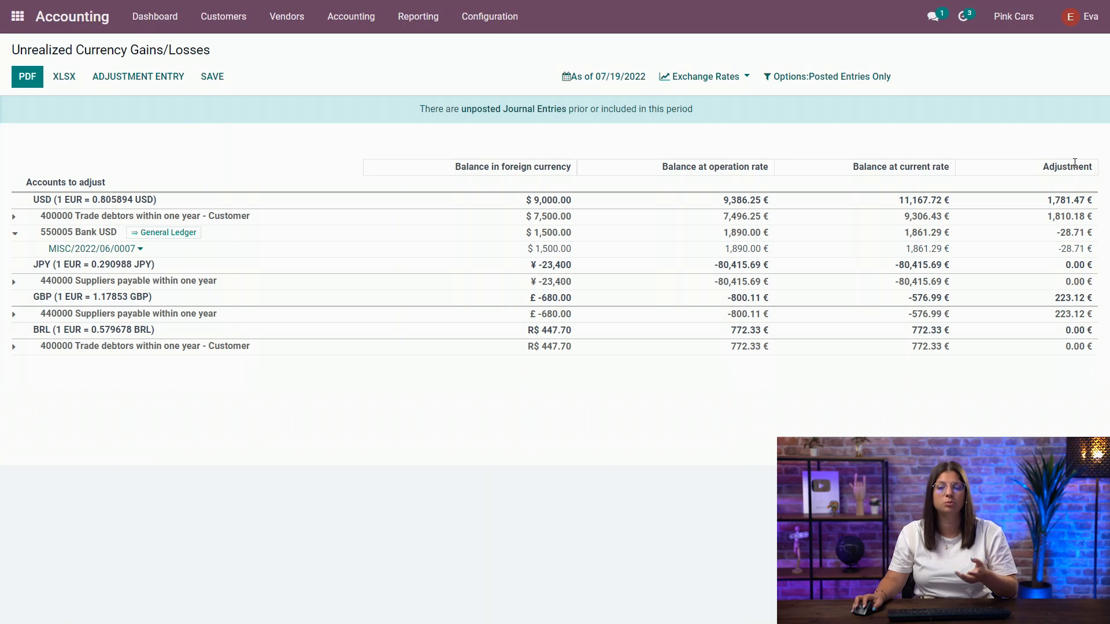
pyautogui.moveTo(574, 59)
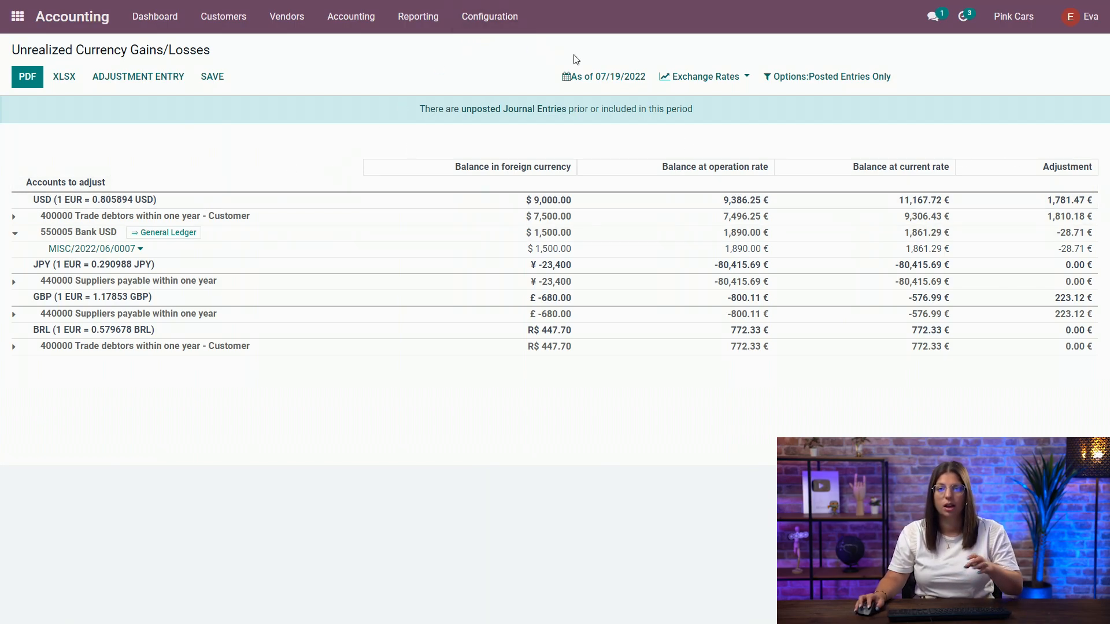
pyautogui.click(603, 76)
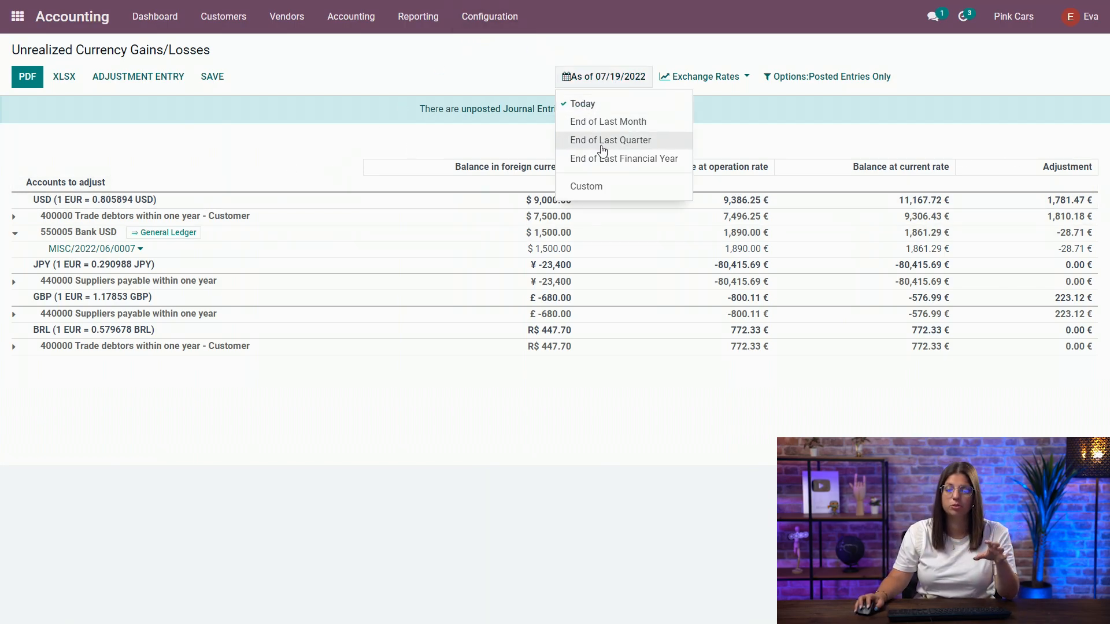
pyautogui.click(602, 76)
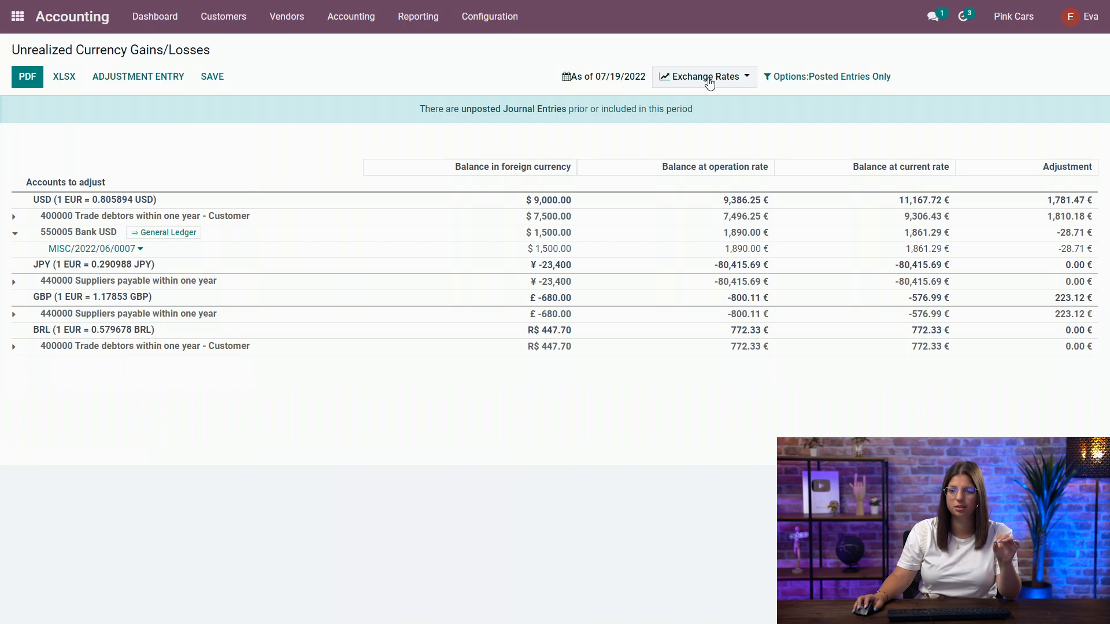
pyautogui.click(702, 76)
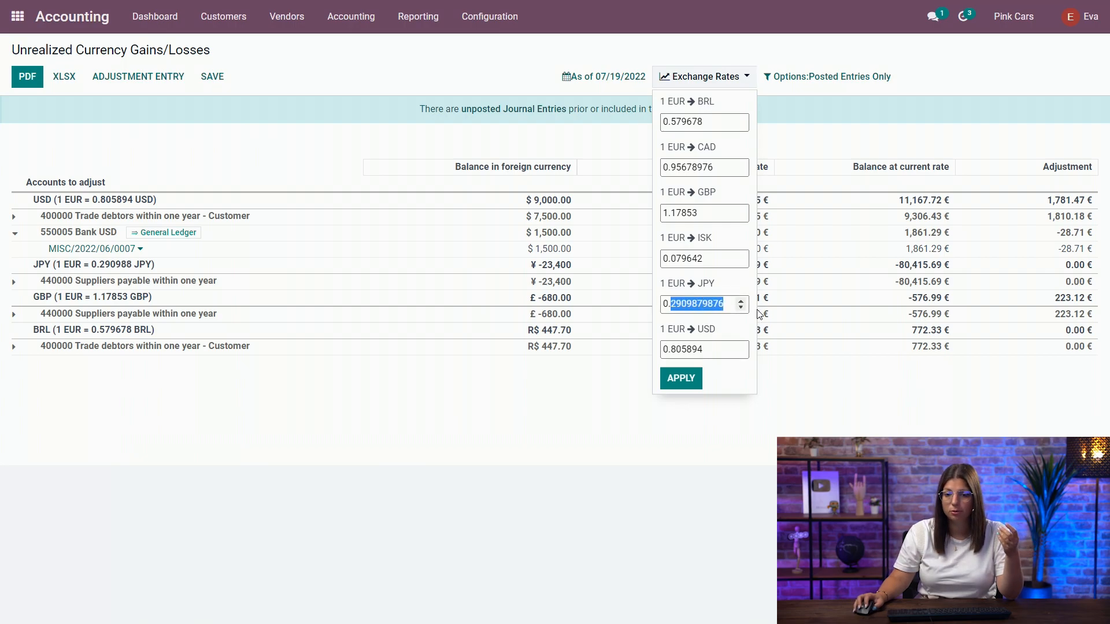
pyautogui.write('0.32')
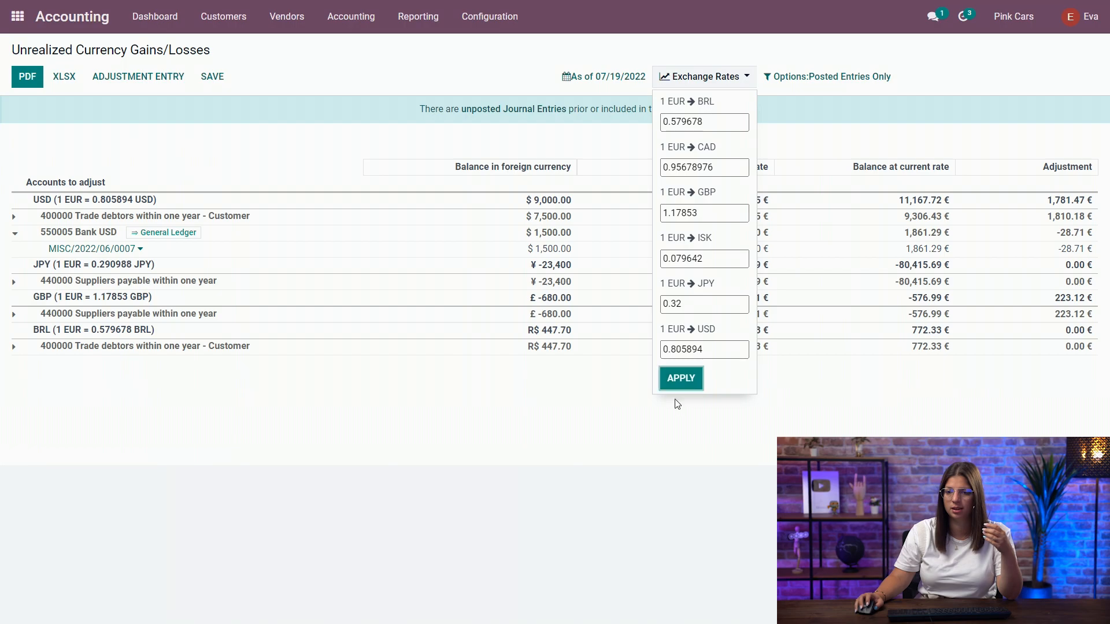
pyautogui.click(679, 377)
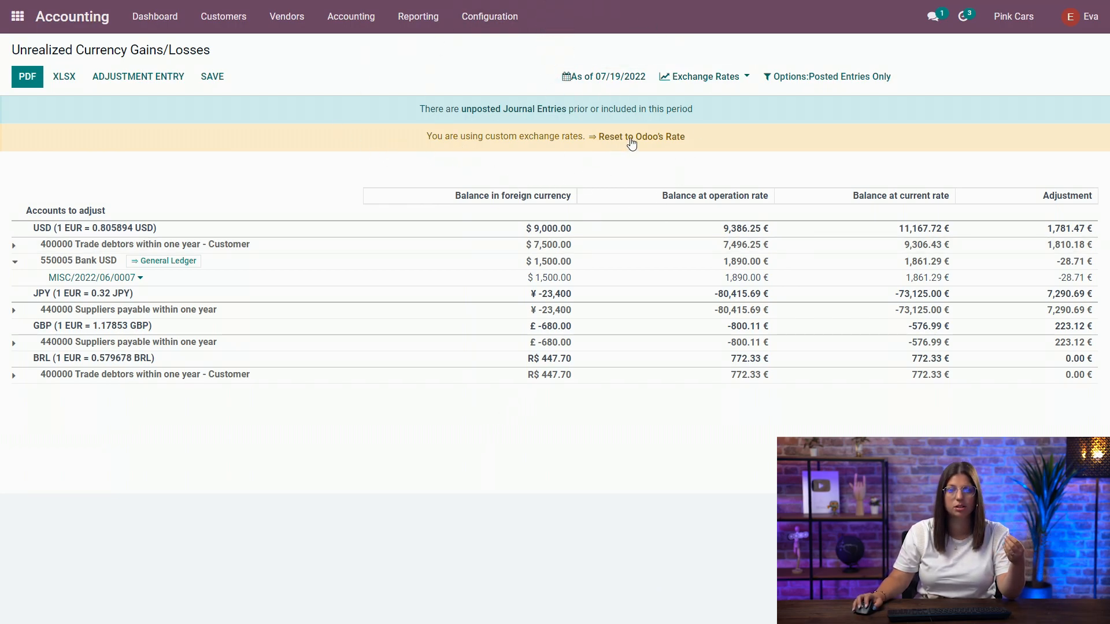
pyautogui.click(641, 135)
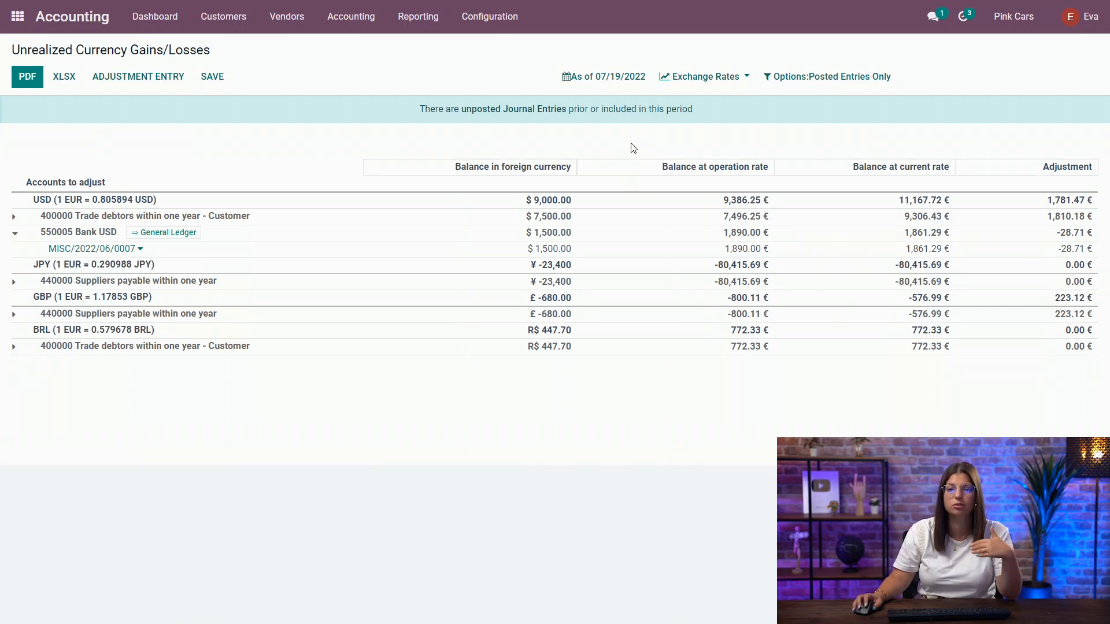
pyautogui.moveTo(189, 314)
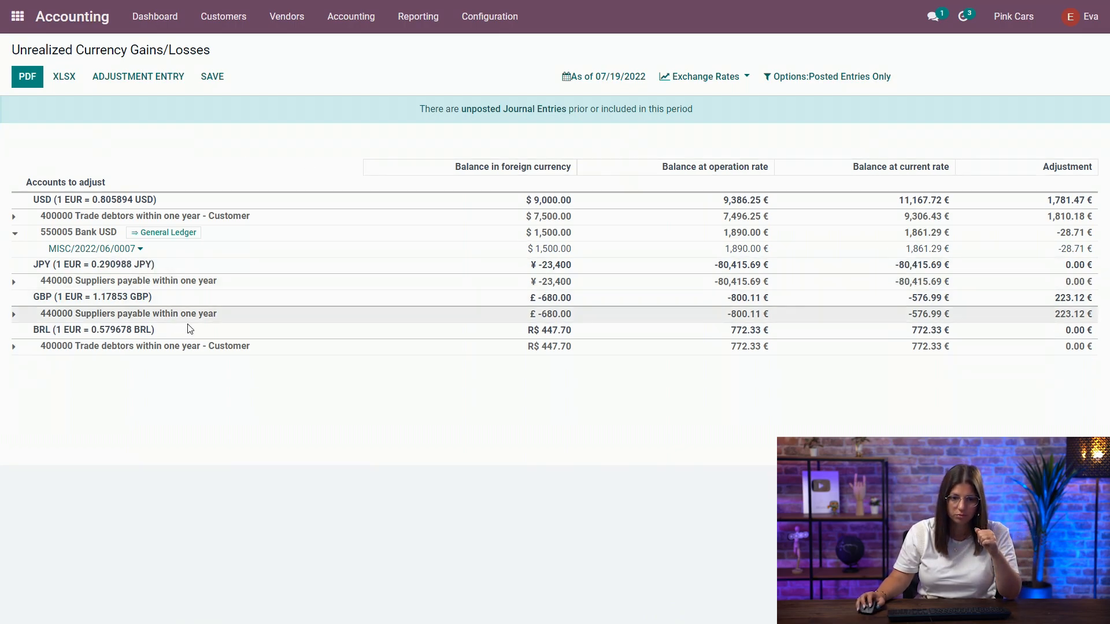
pyautogui.moveTo(137, 76)
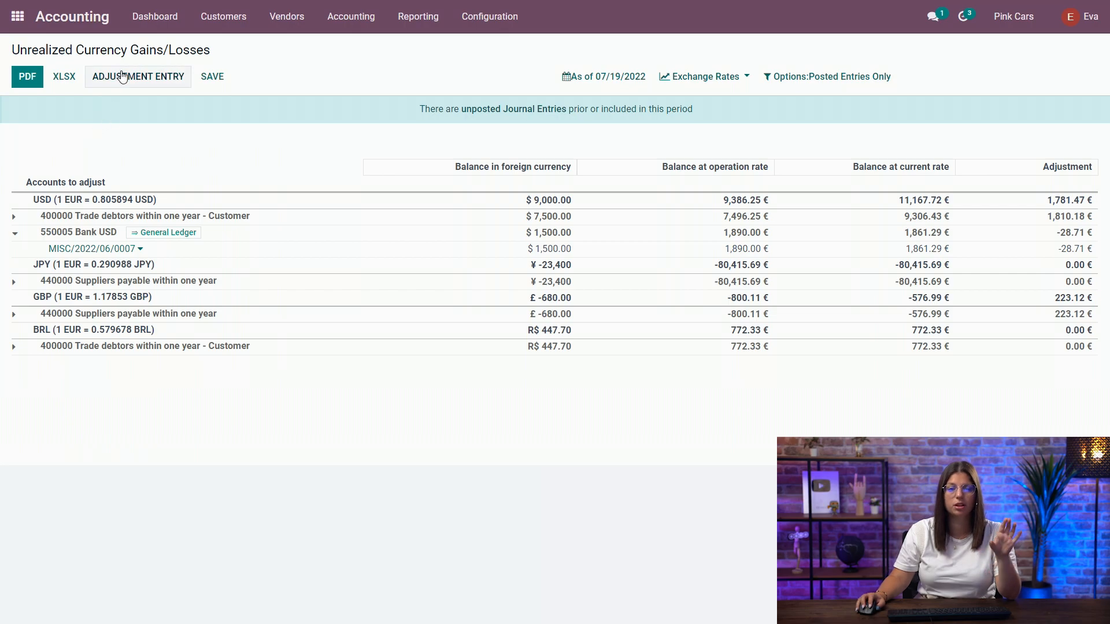
# Create a foreign currencies adjustment entry dated 07/31/2022 from the report
pyautogui.click(137, 76)
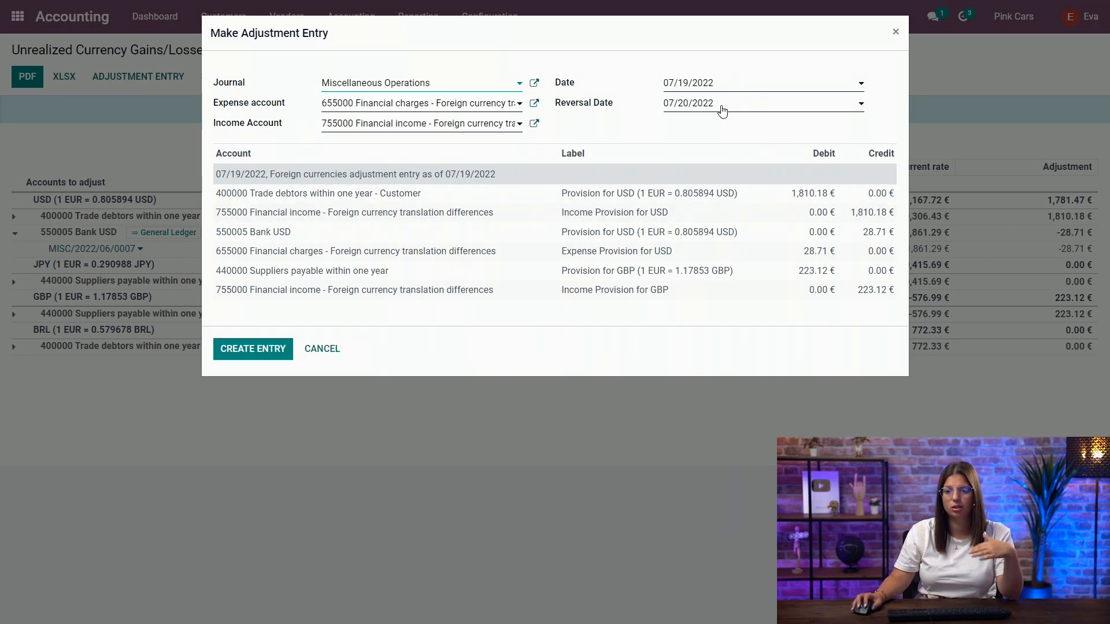
pyautogui.click(757, 82)
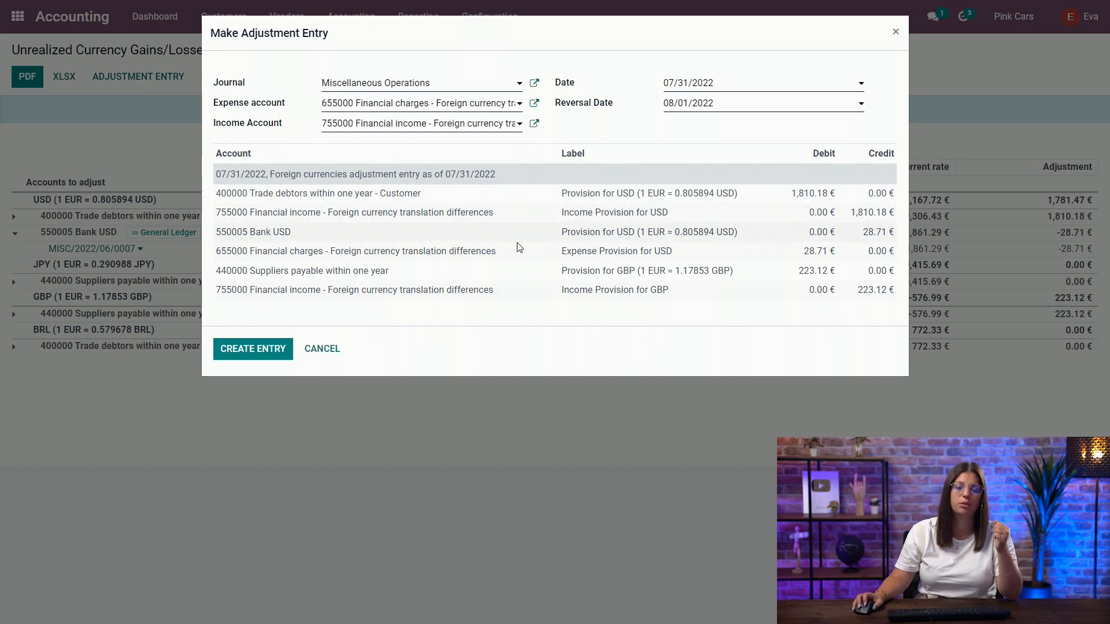
pyautogui.moveTo(538, 183)
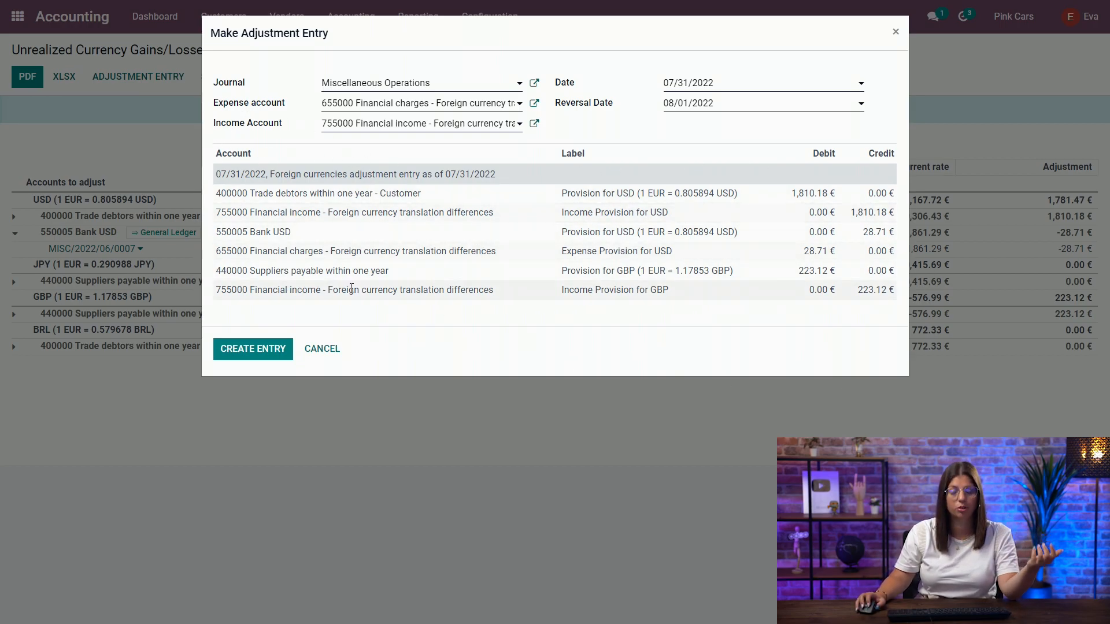
pyautogui.moveTo(290, 393)
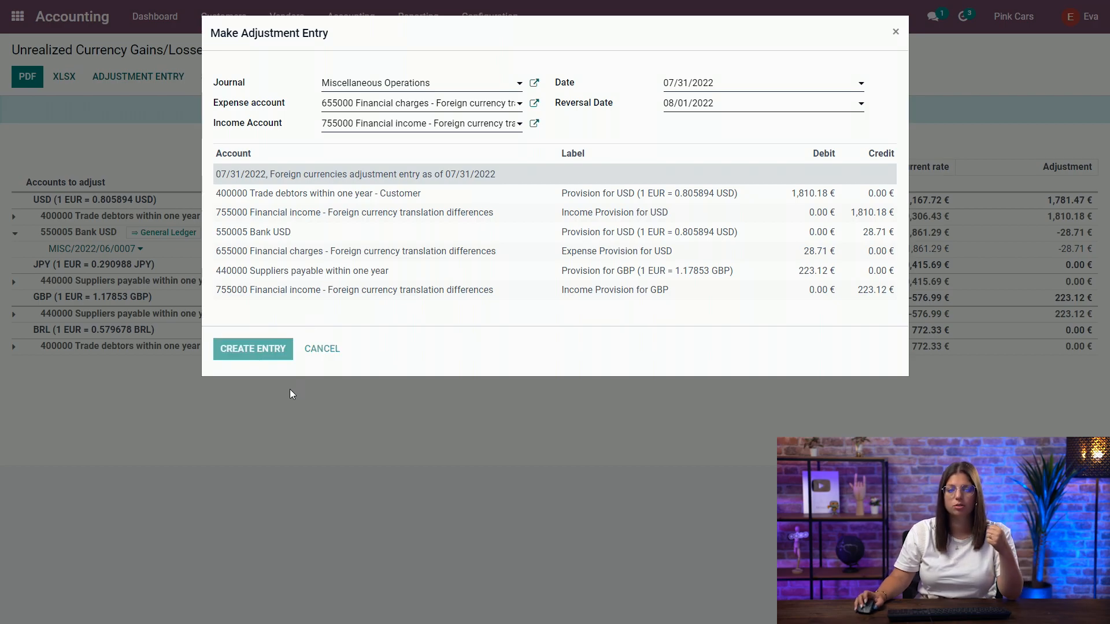
pyautogui.click(253, 348)
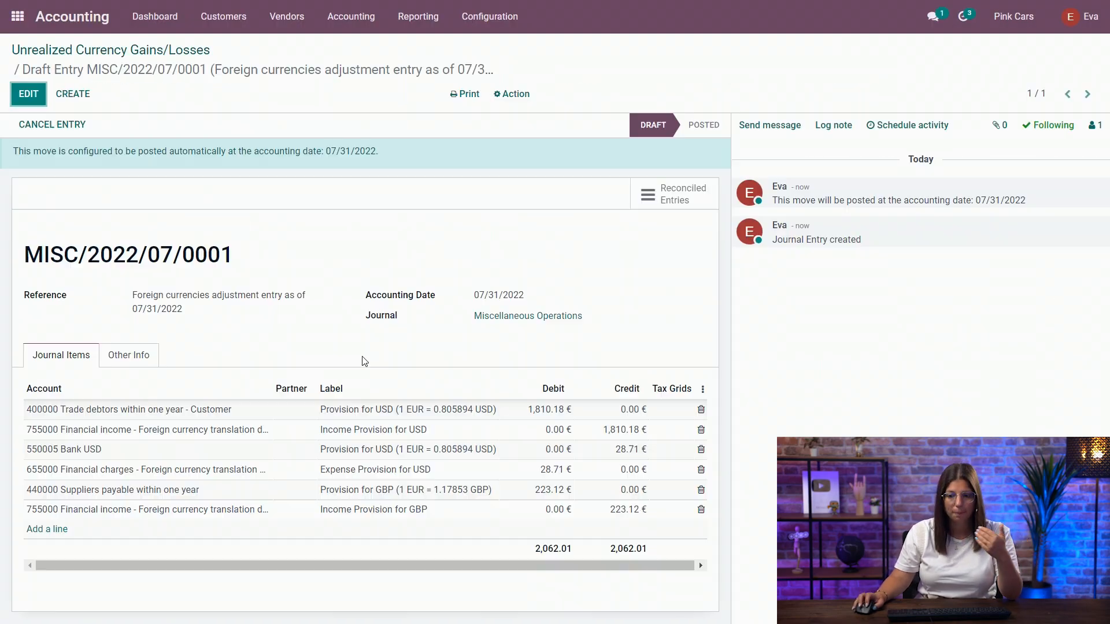
pyautogui.moveTo(451, 307)
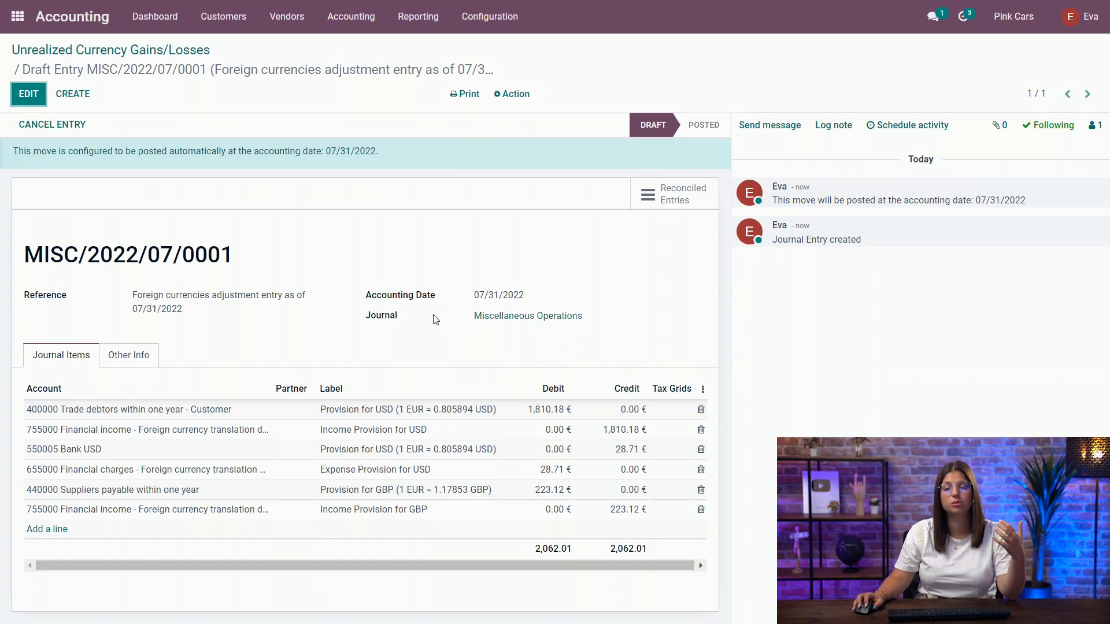
pyautogui.moveTo(391, 253)
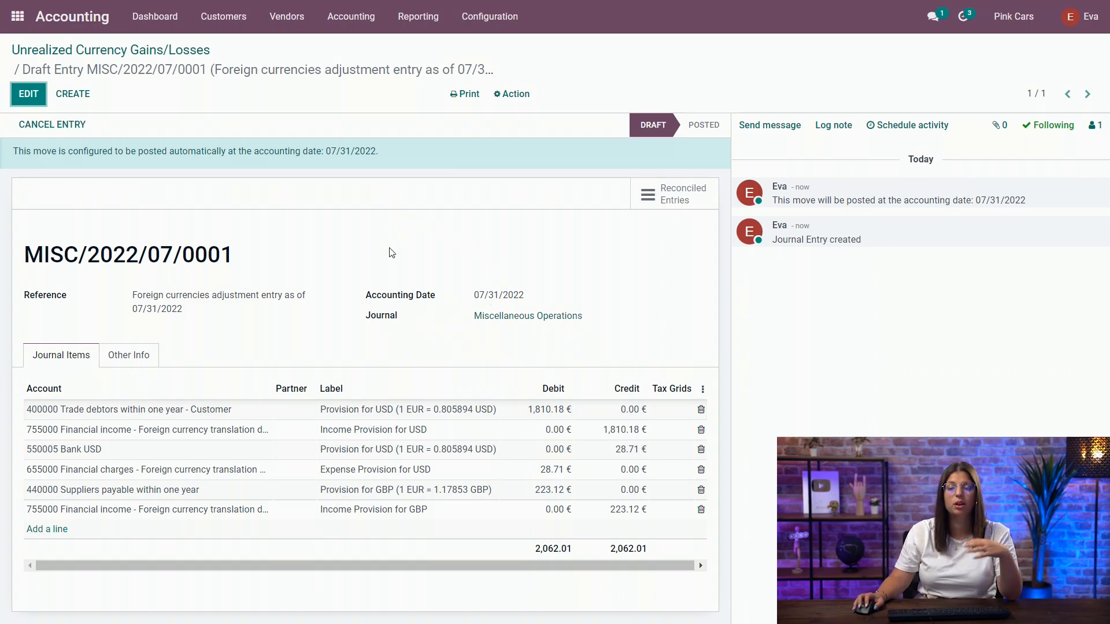